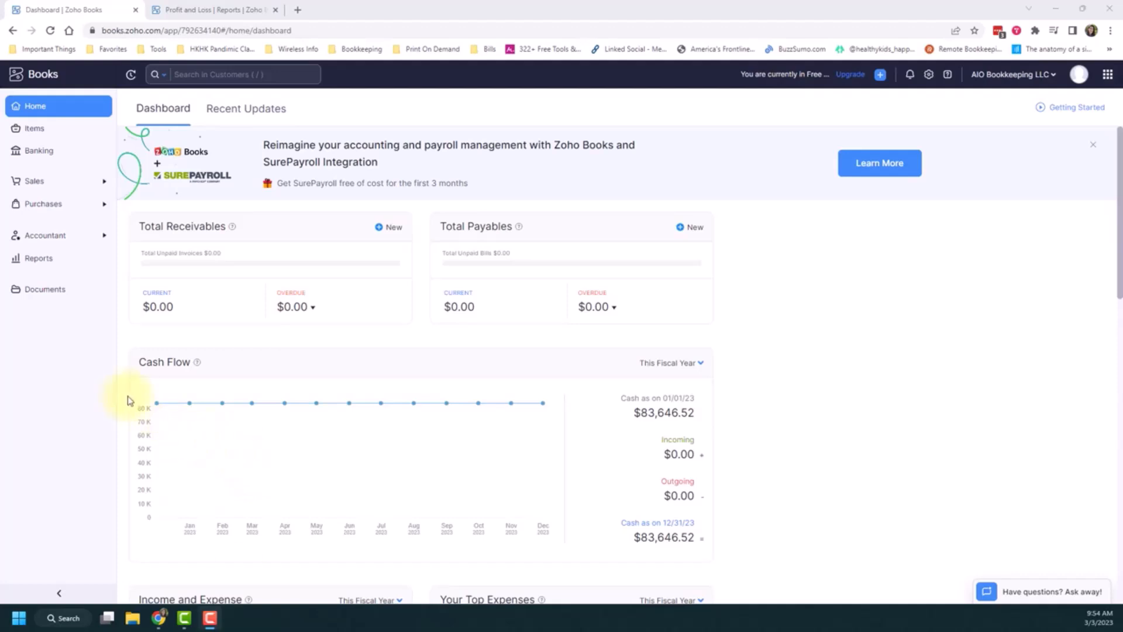
mouse_move(92, 377)
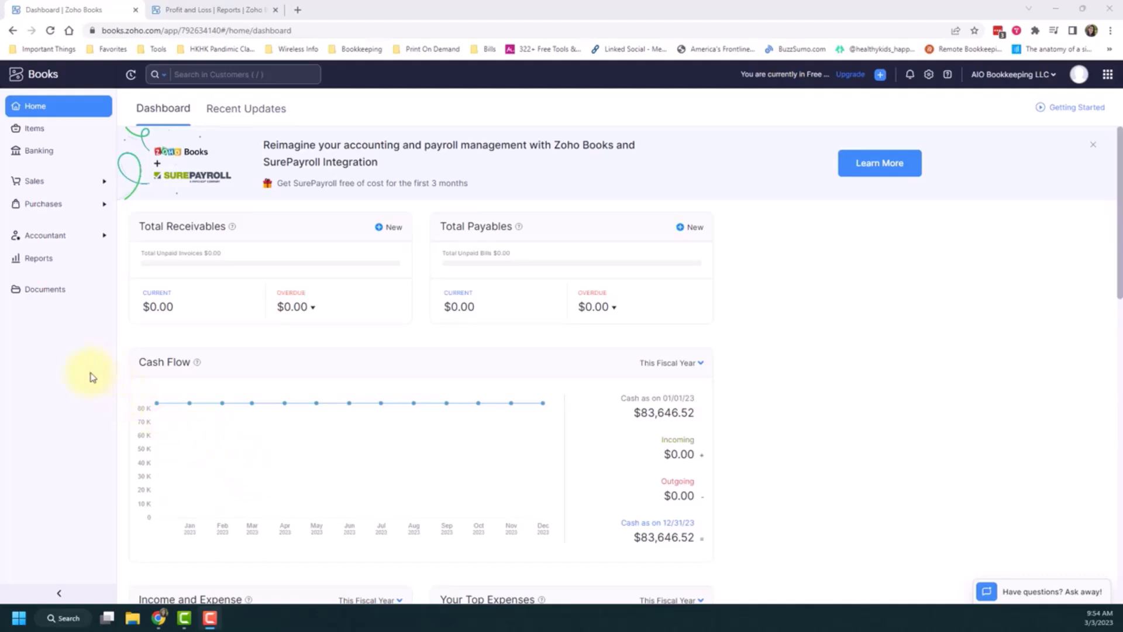
mouse_move(62, 239)
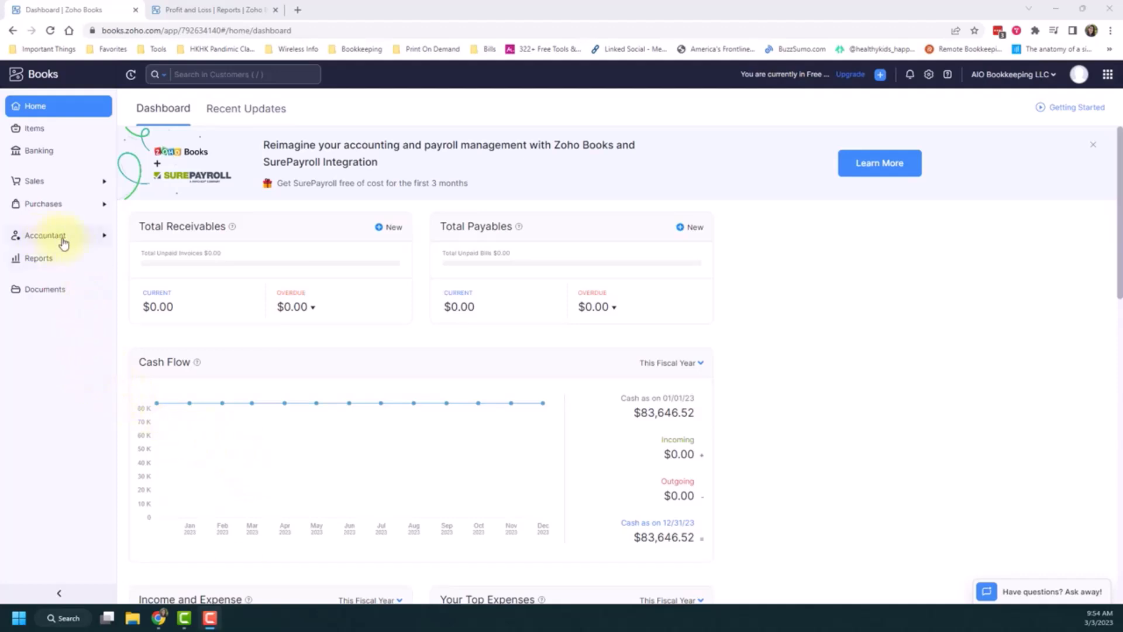
Open Chart of Accounts from the Accountant section of the sidebar
left_click(45, 236)
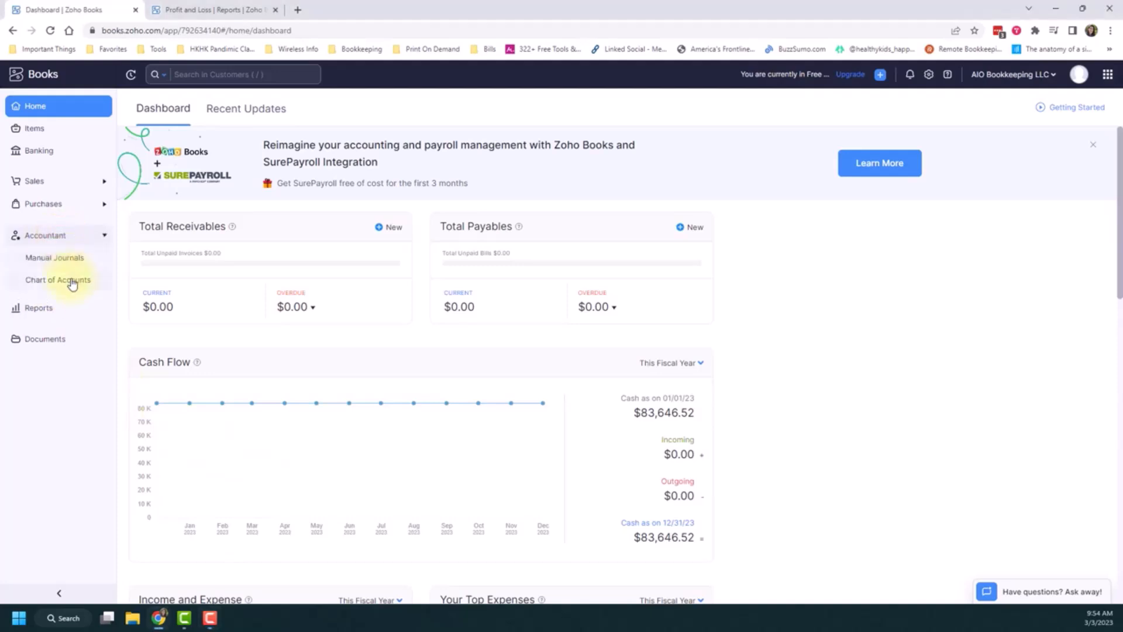
left_click(57, 280)
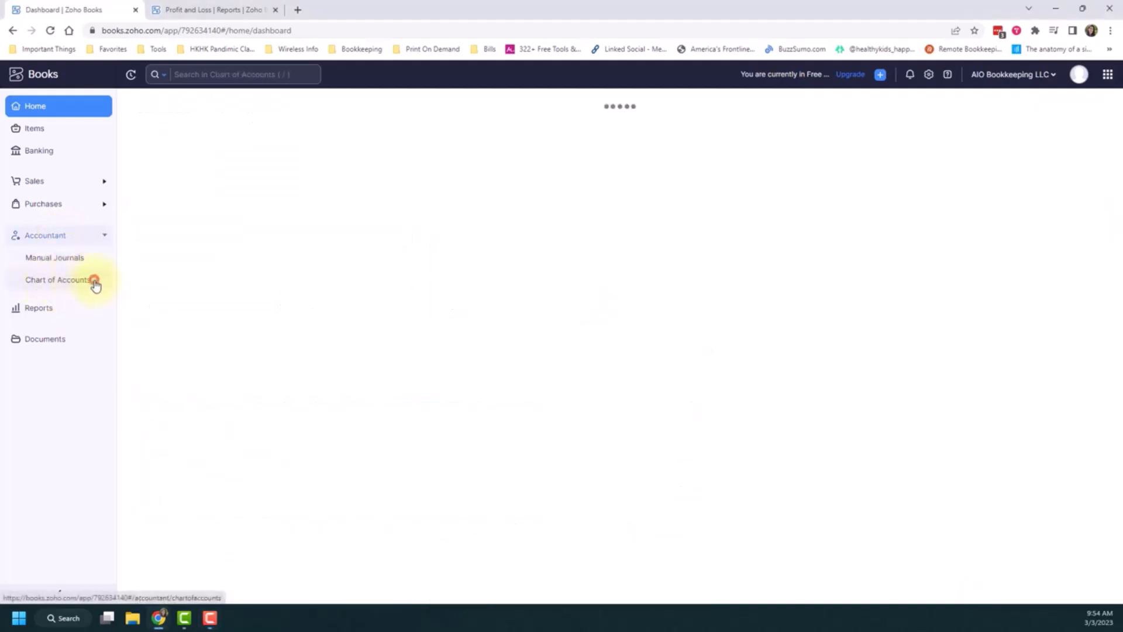
Browse the account view filters and keep the All Accounts view selected
left_click(57, 280)
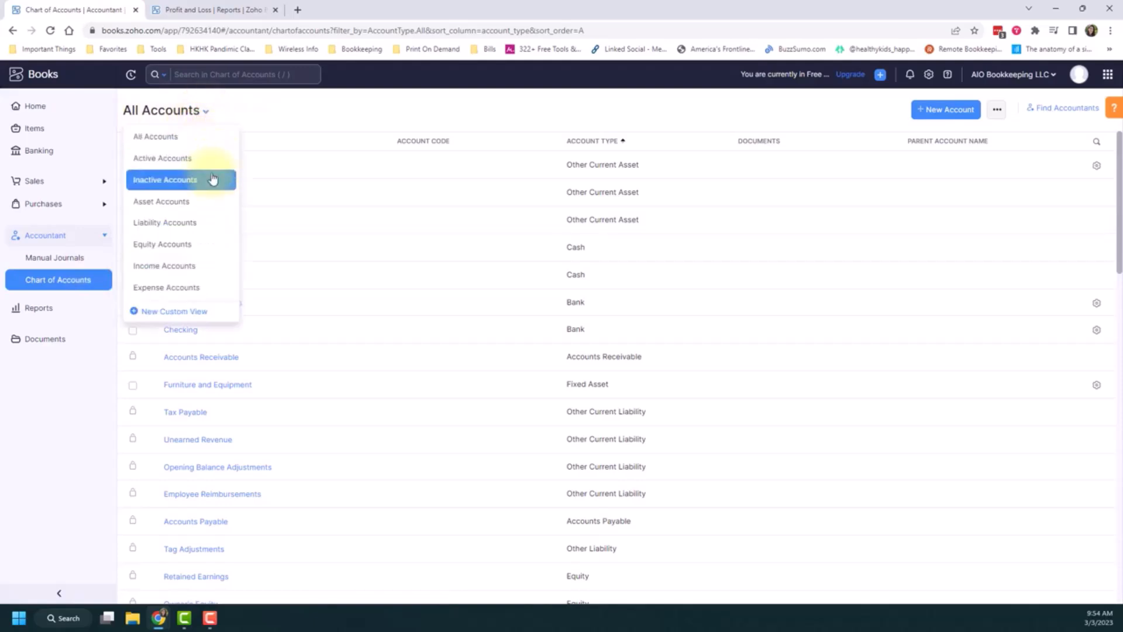
mouse_move(205, 243)
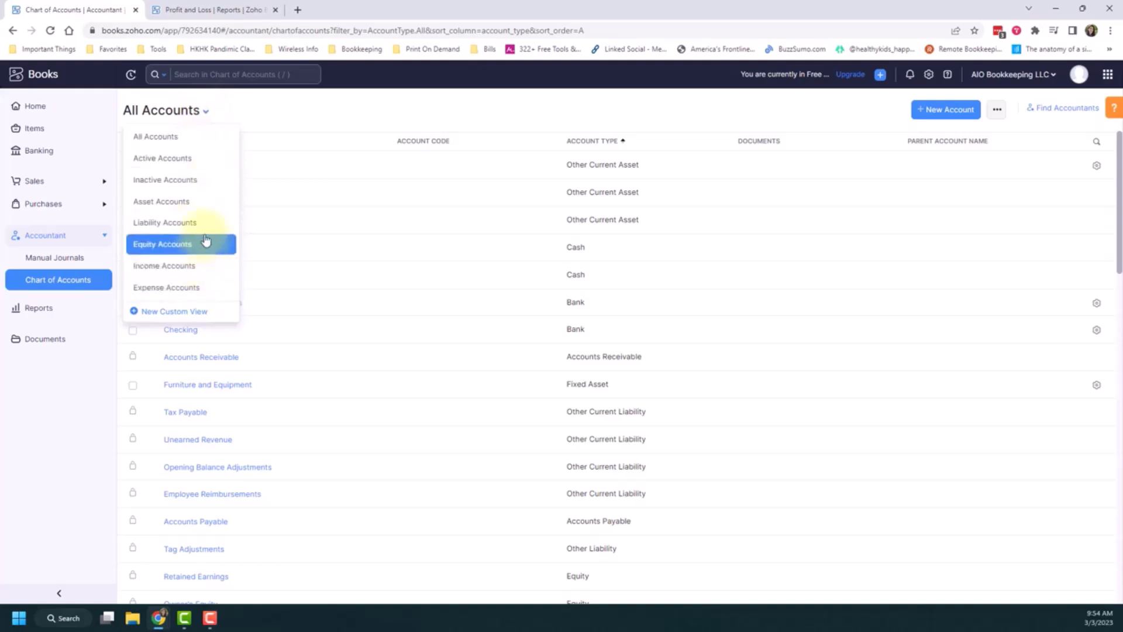
mouse_move(217, 150)
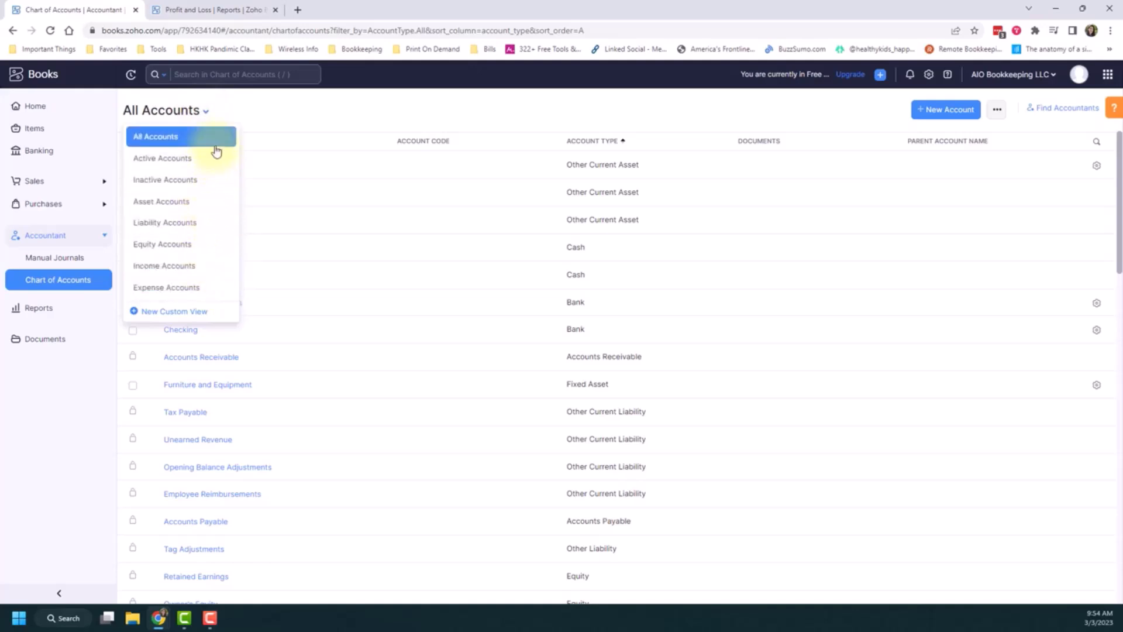
left_click(155, 136)
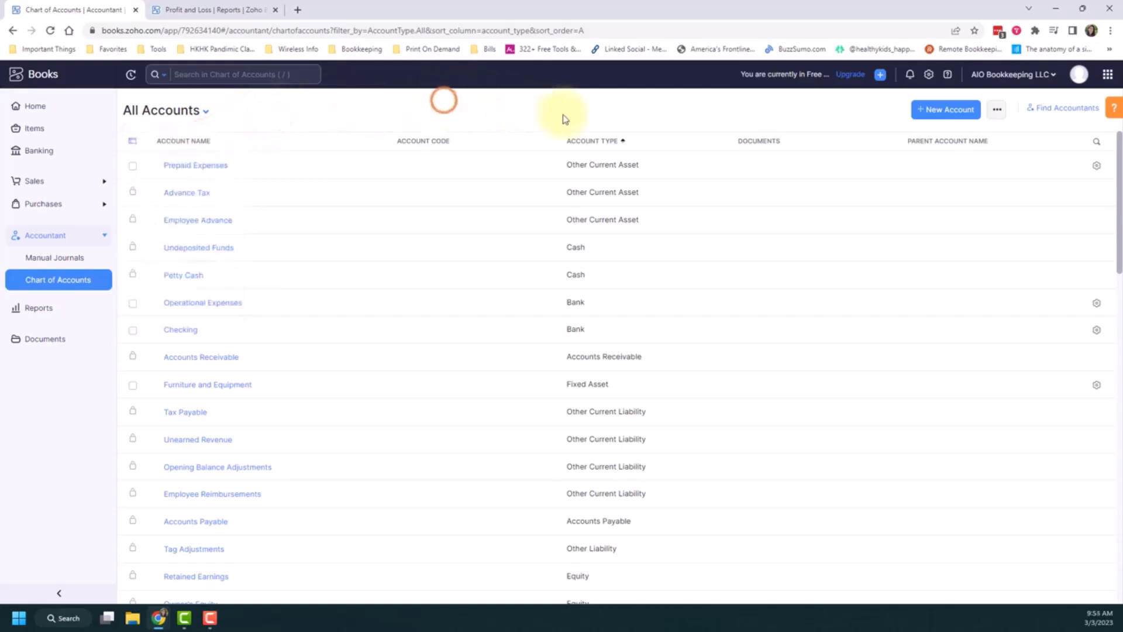
mouse_move(625, 201)
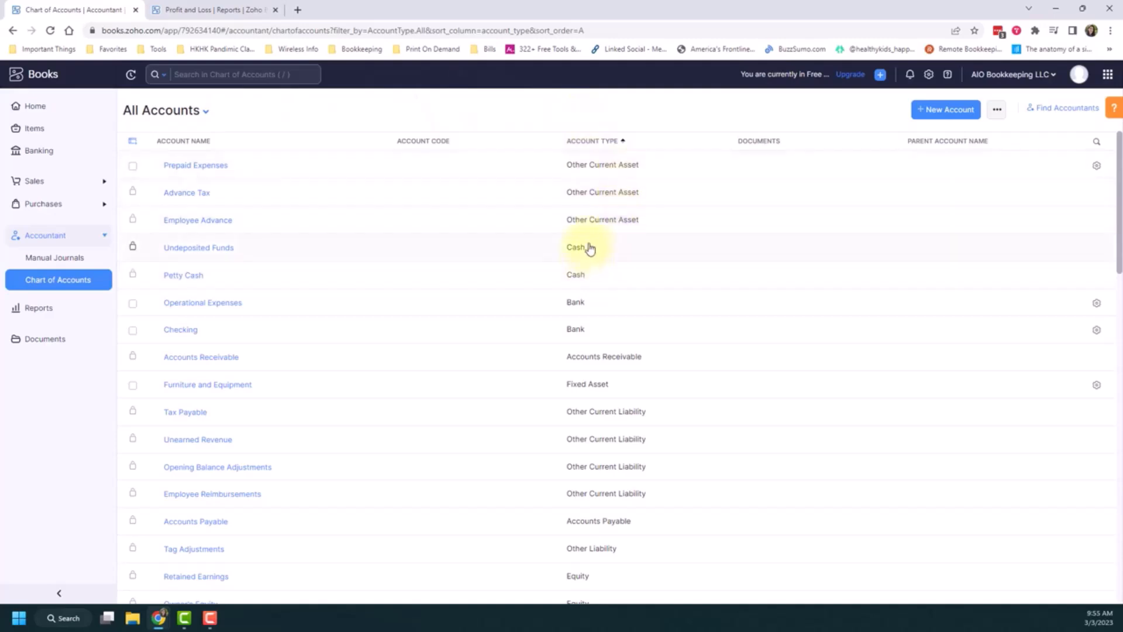
scroll("down", 3)
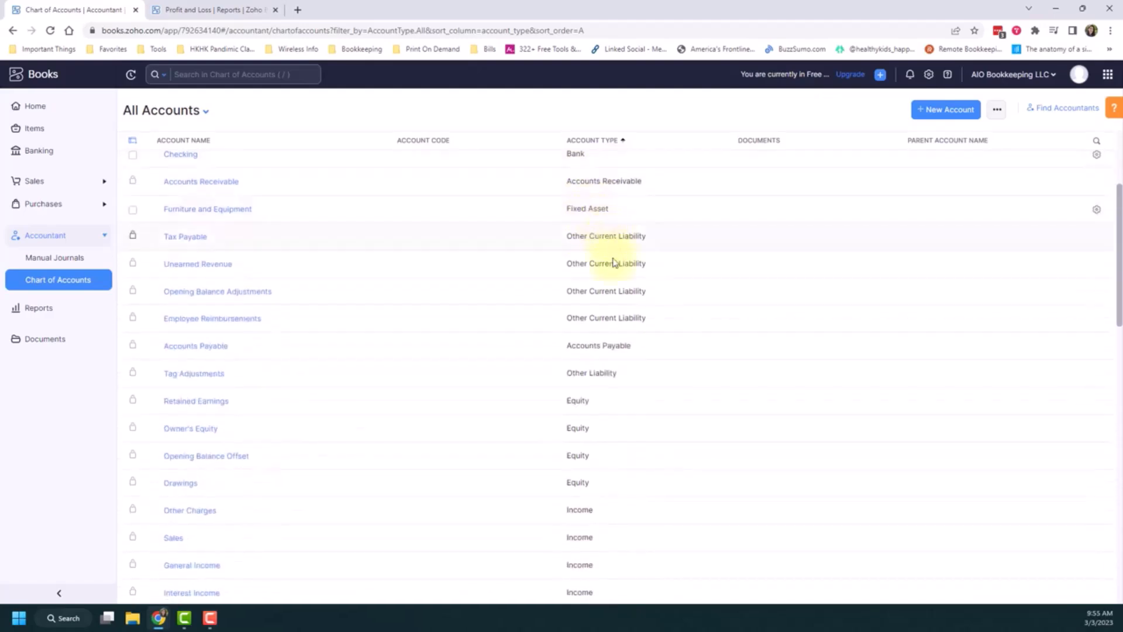
scroll("down", 3)
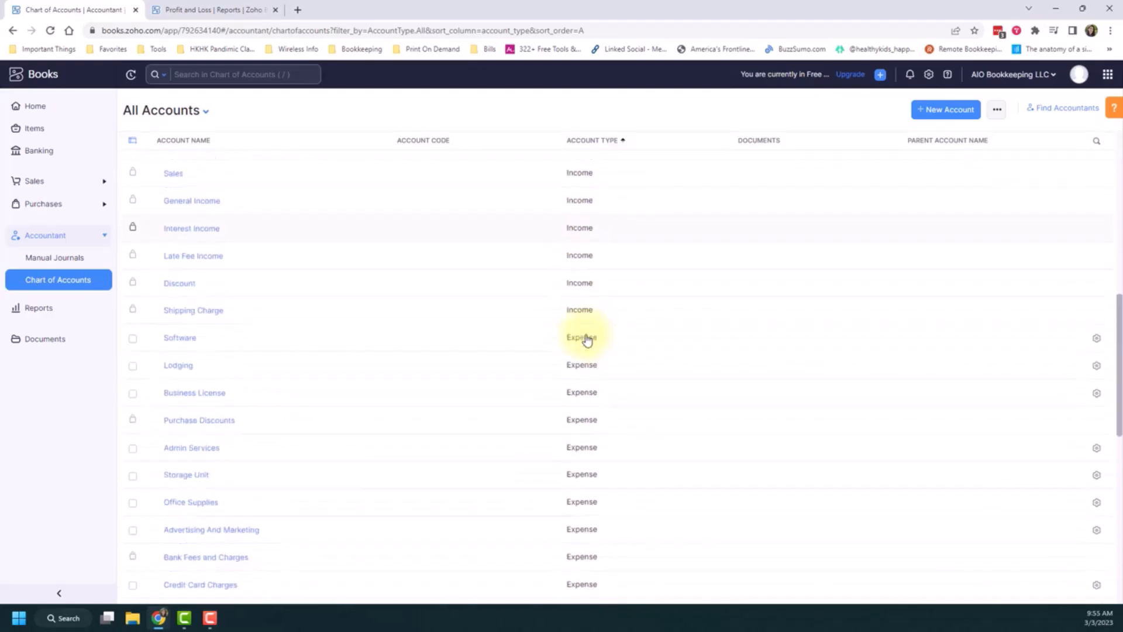
scroll("down", 3)
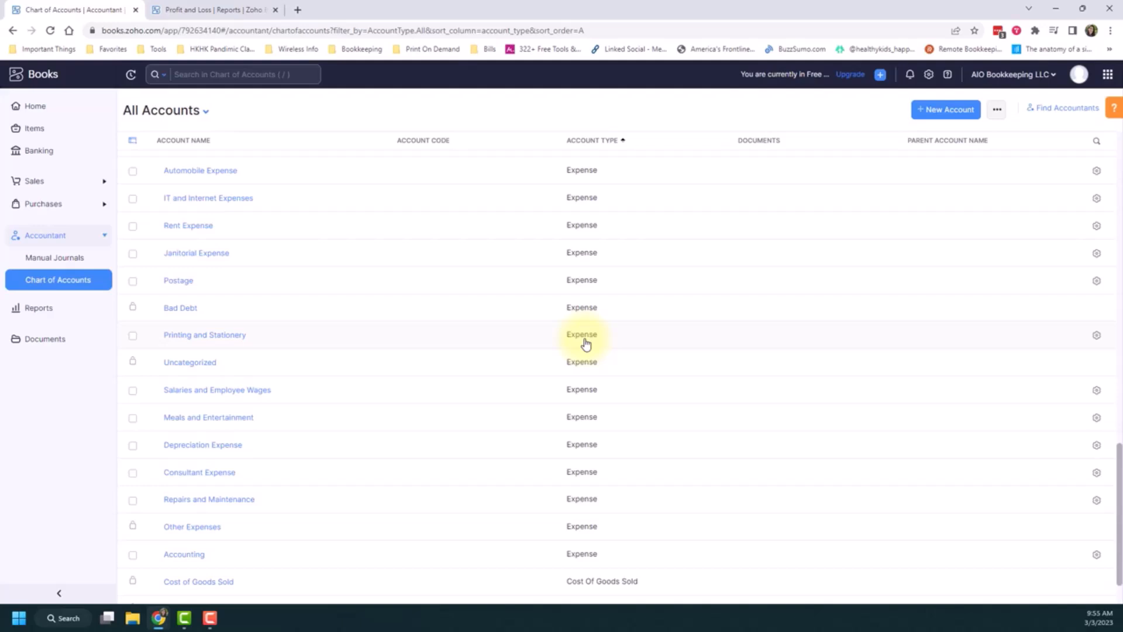
scroll("down", 3)
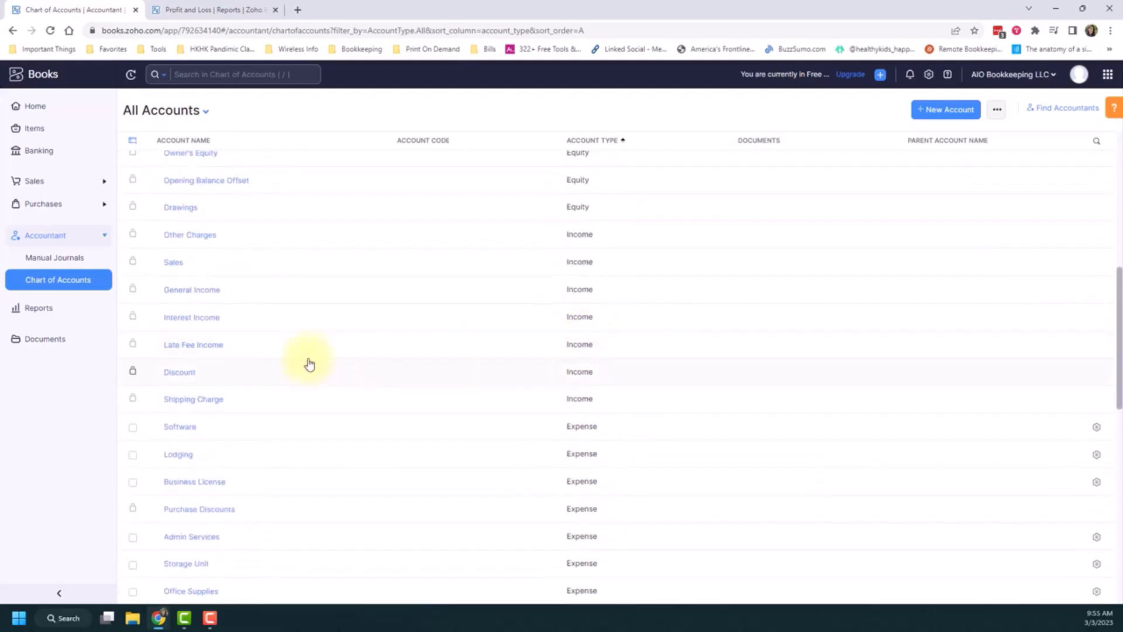
mouse_move(134, 372)
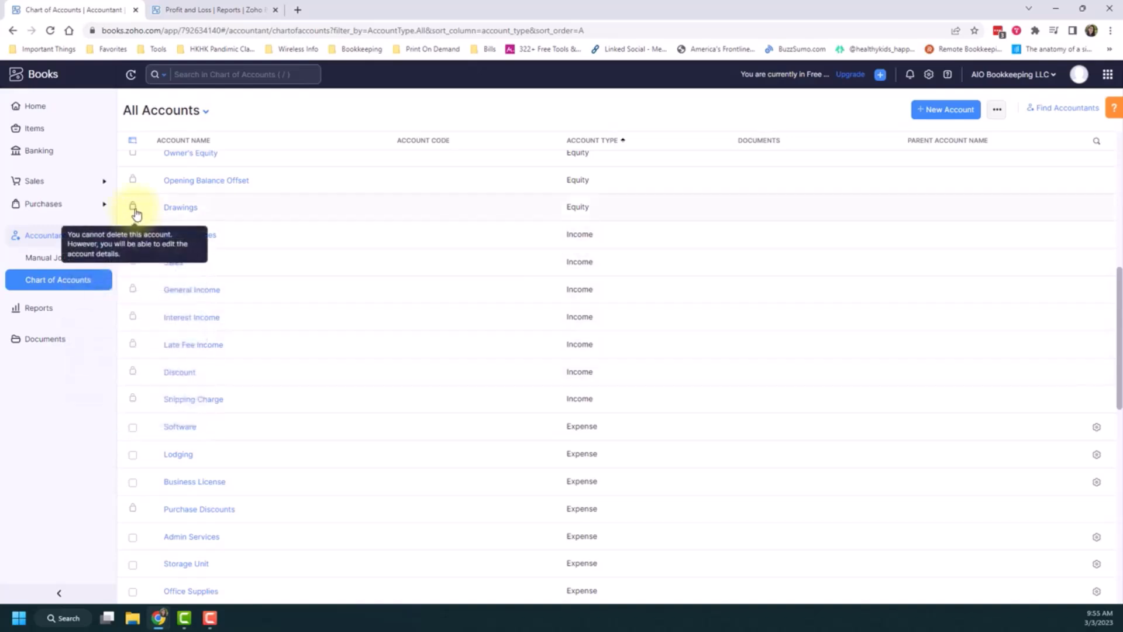
mouse_move(137, 389)
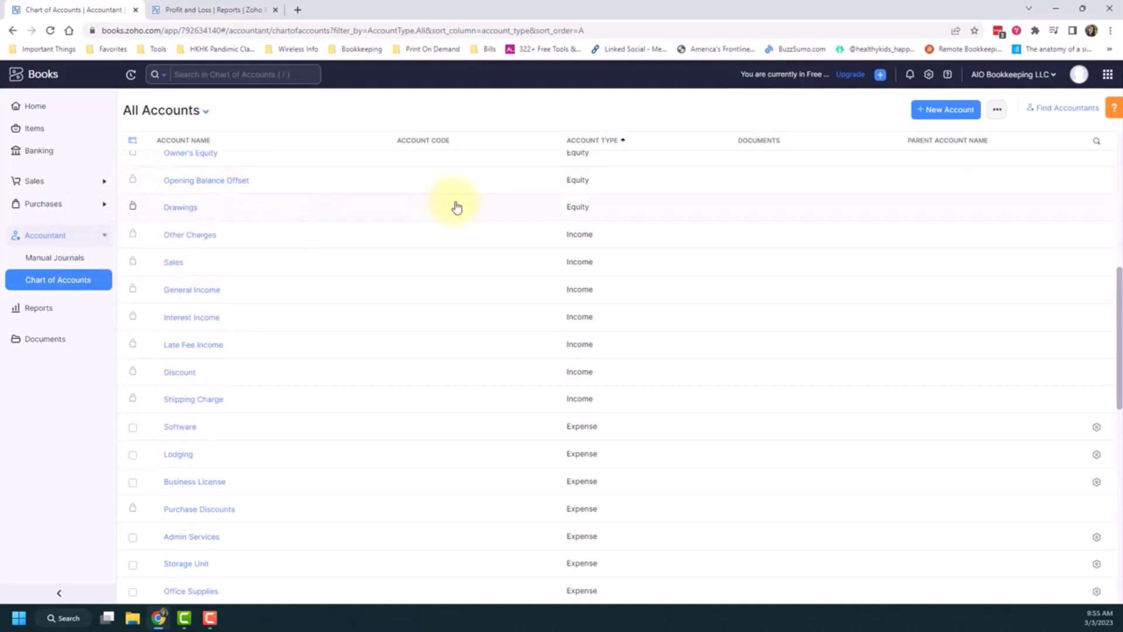
mouse_move(493, 121)
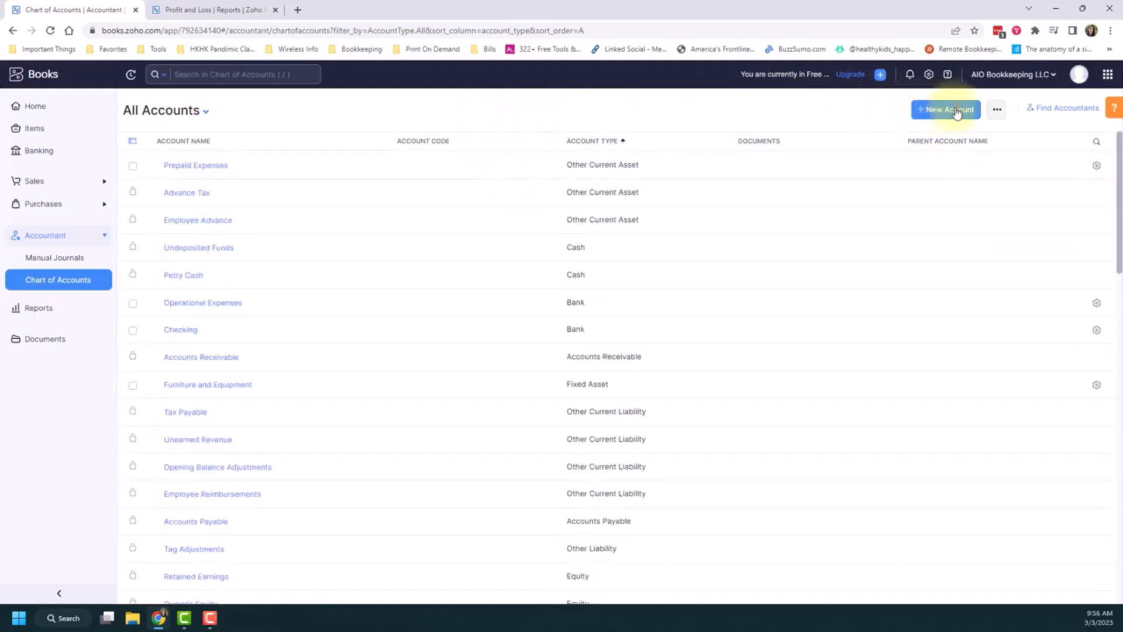
Start a new account and choose Expense as its account type
left_click(945, 109)
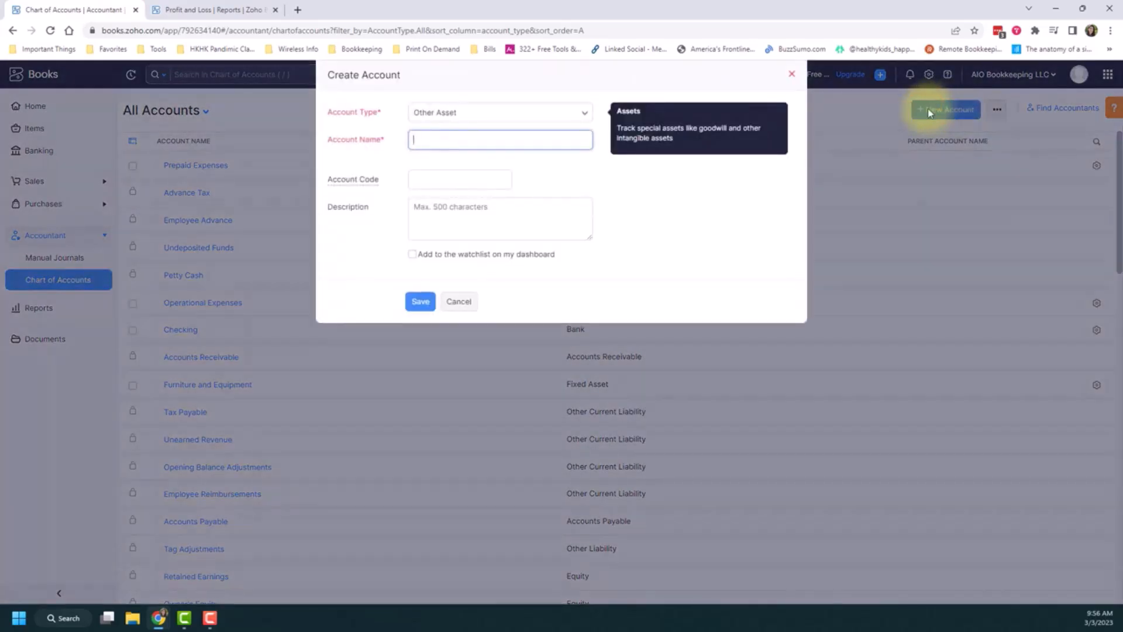
mouse_move(727, 207)
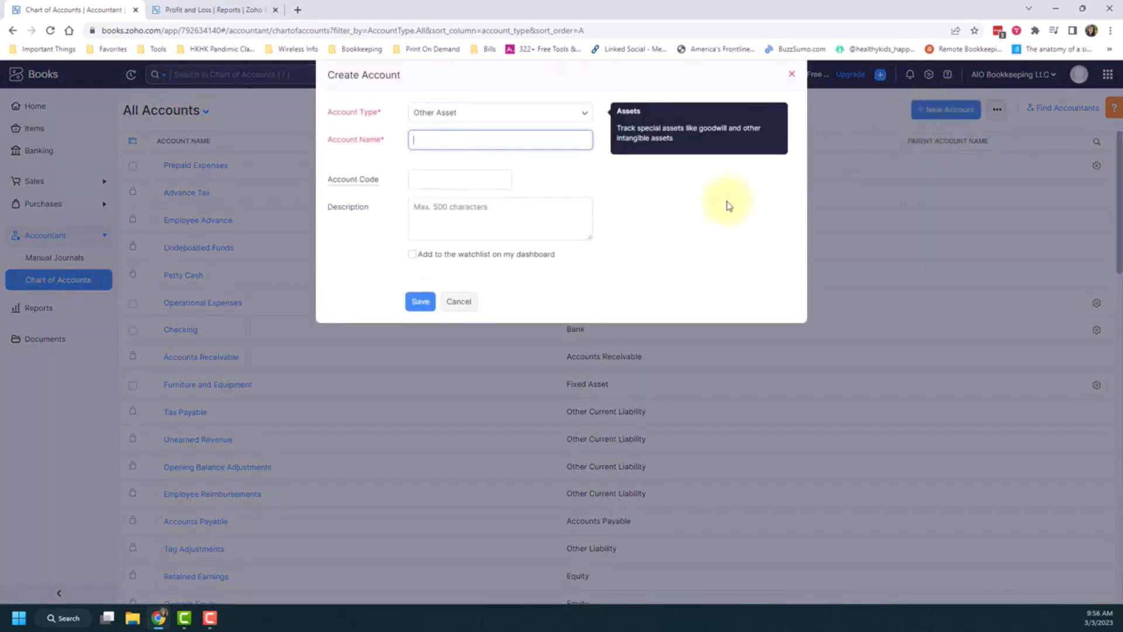
mouse_move(602, 191)
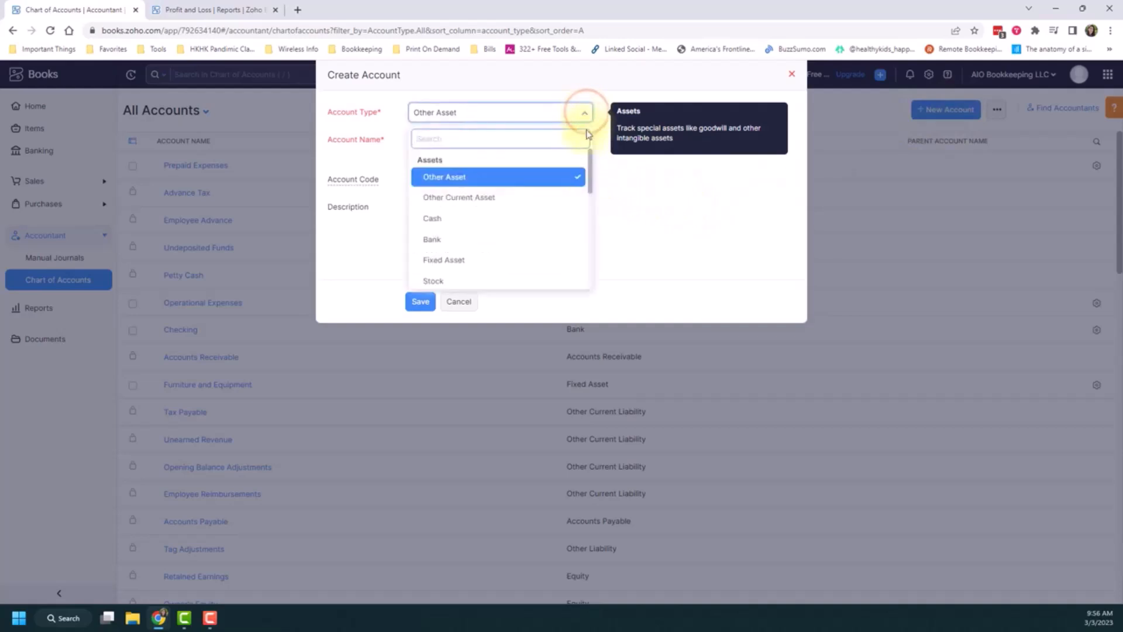
scroll("down", 3)
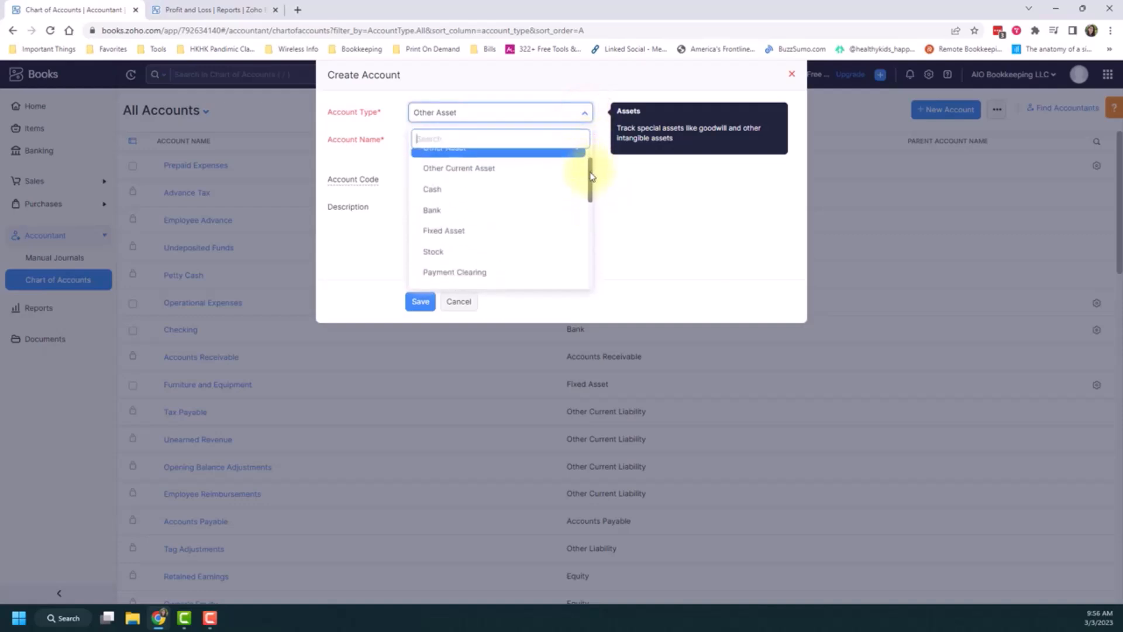
scroll("down", 3)
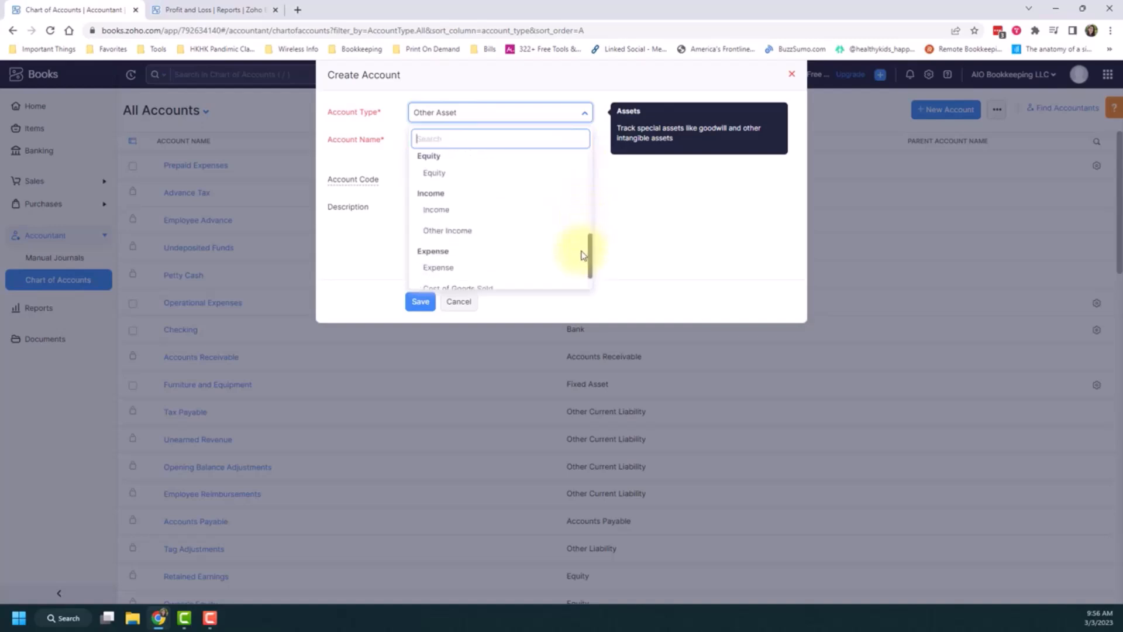
scroll("down", 3)
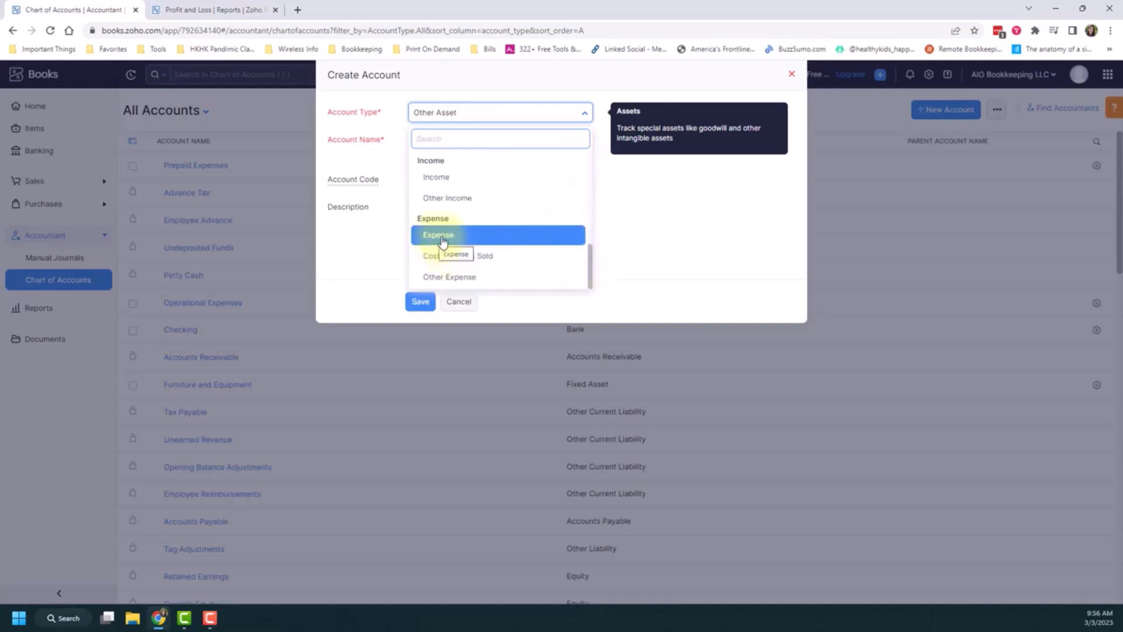
left_click(438, 234)
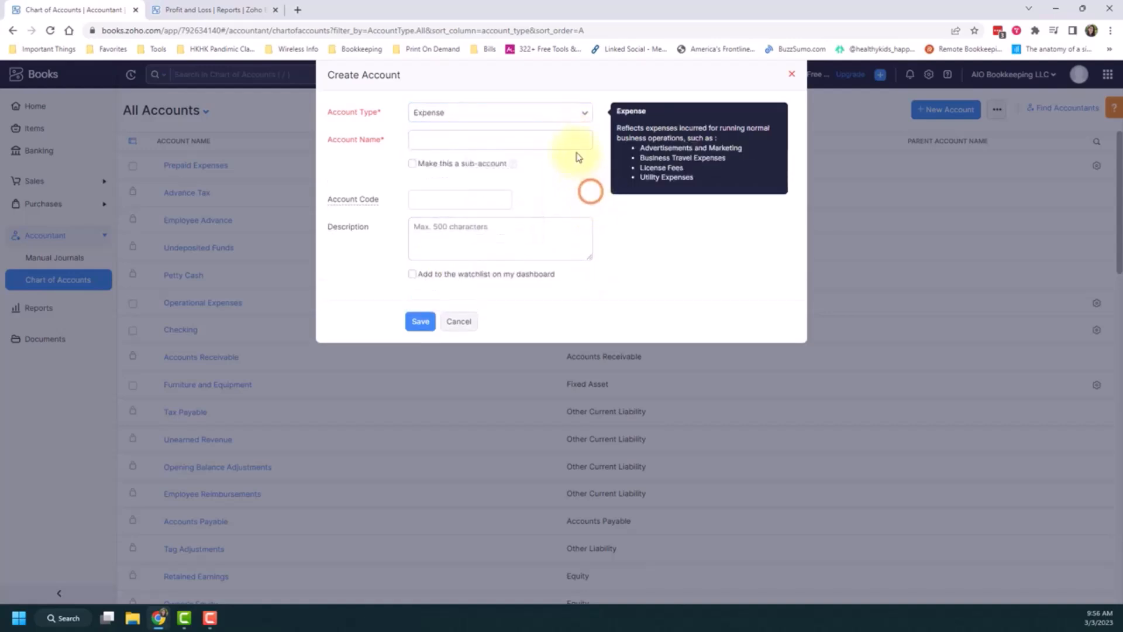
Enter 'Auto' as the new account's name and check the account code hint
left_click(499, 139)
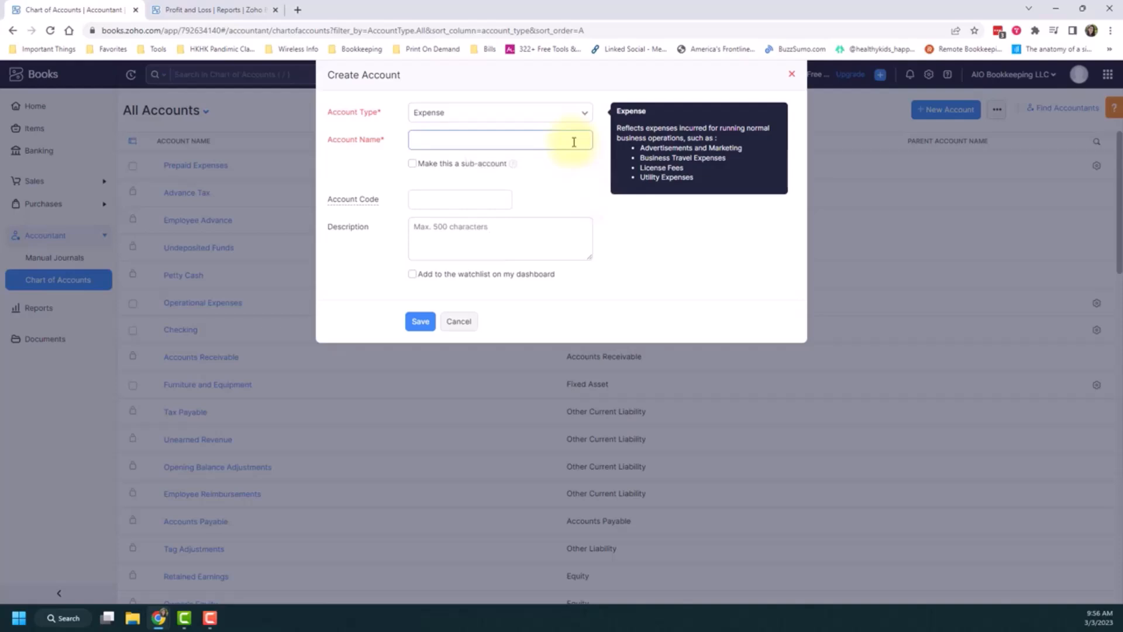
left_click(499, 139)
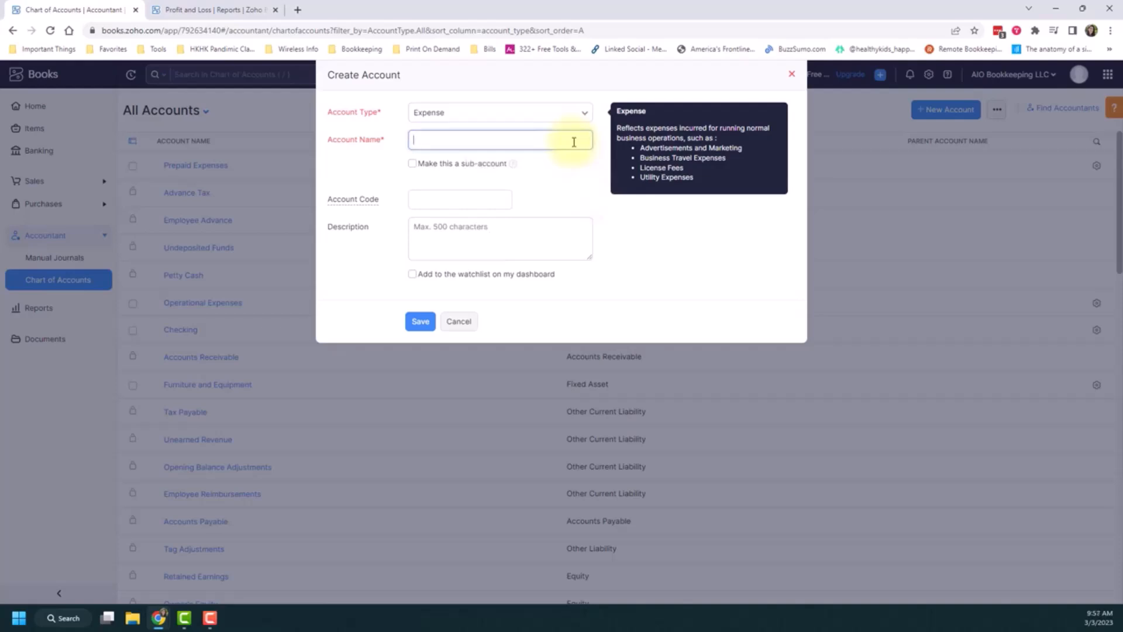
type("Auto")
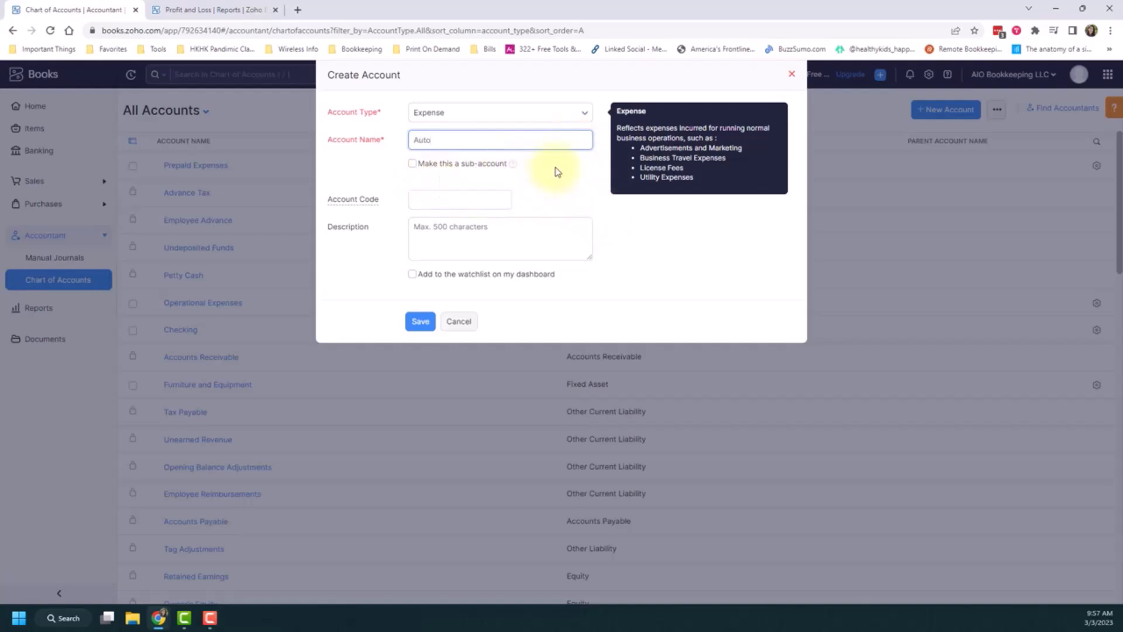
left_click(459, 199)
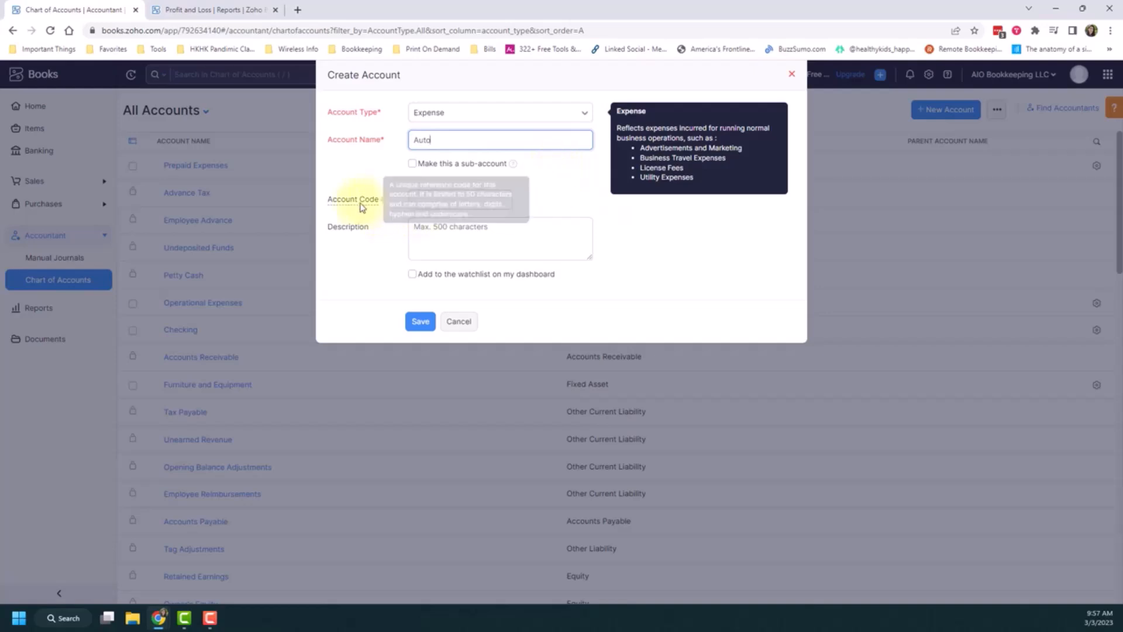
mouse_move(361, 207)
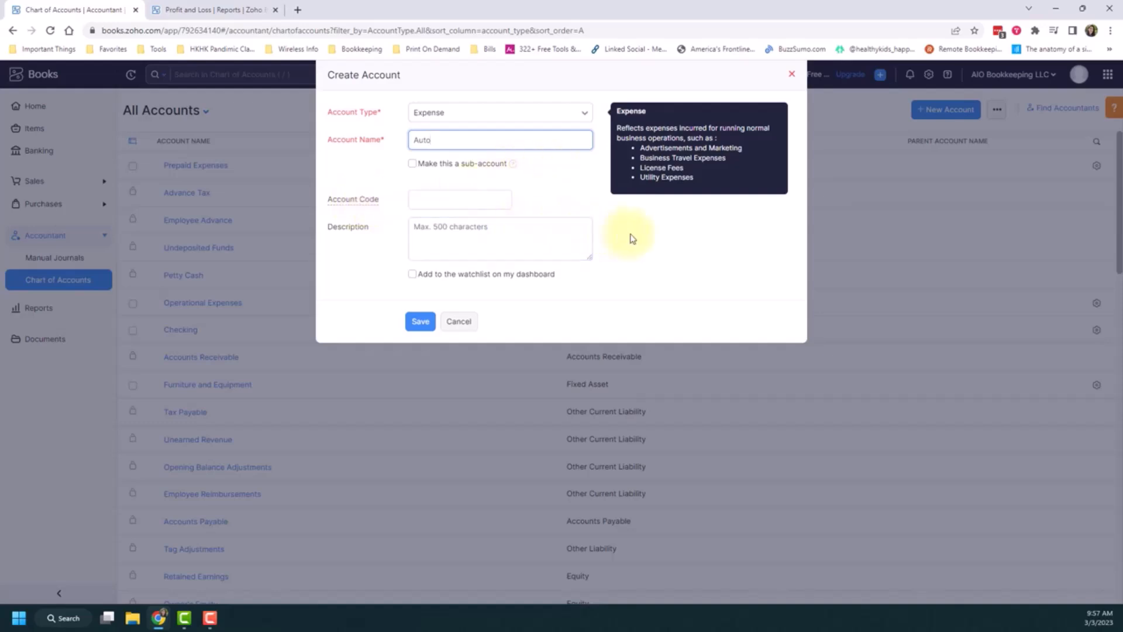
Describe Auto as all expenses related to auto services and maintenance, and save
left_click(499, 238)
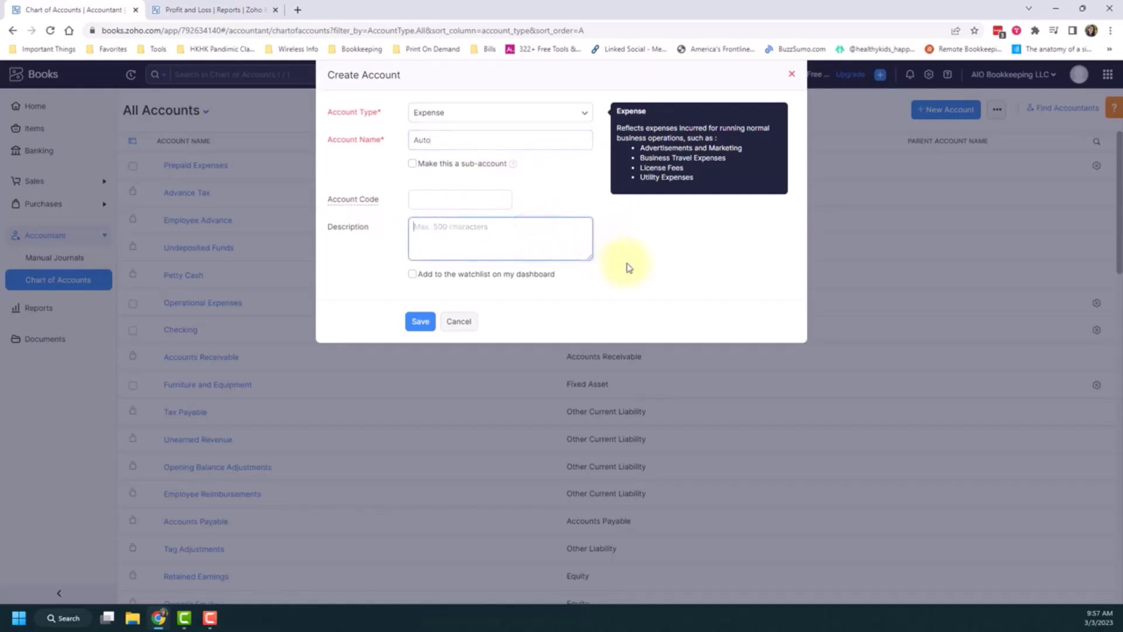
type("All expenses related to auto ser")
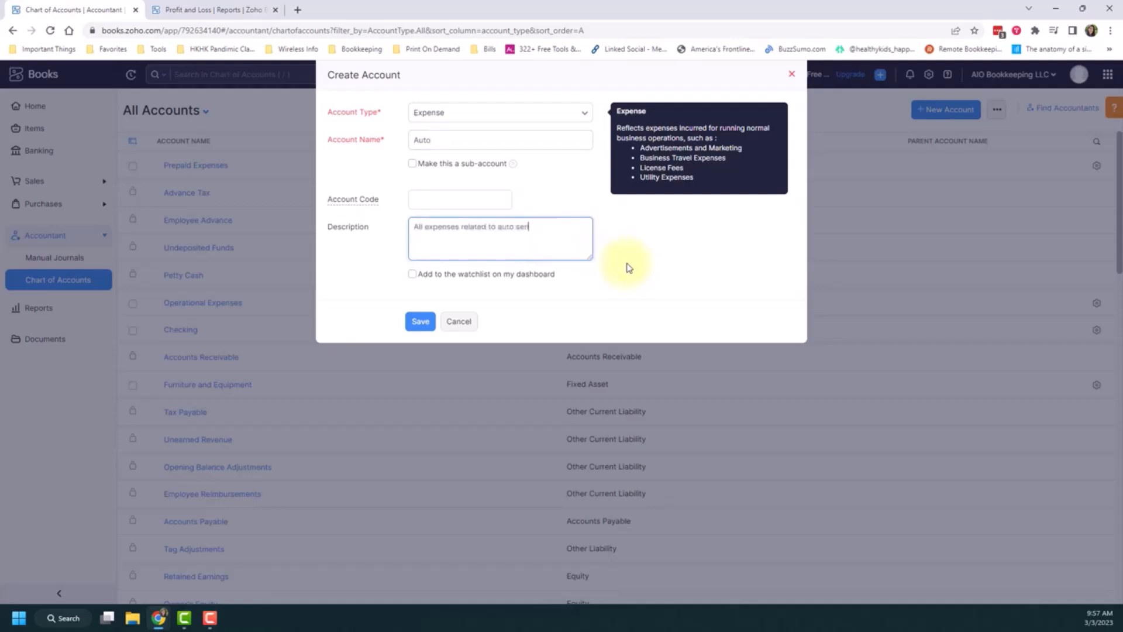
type("vices and mainta")
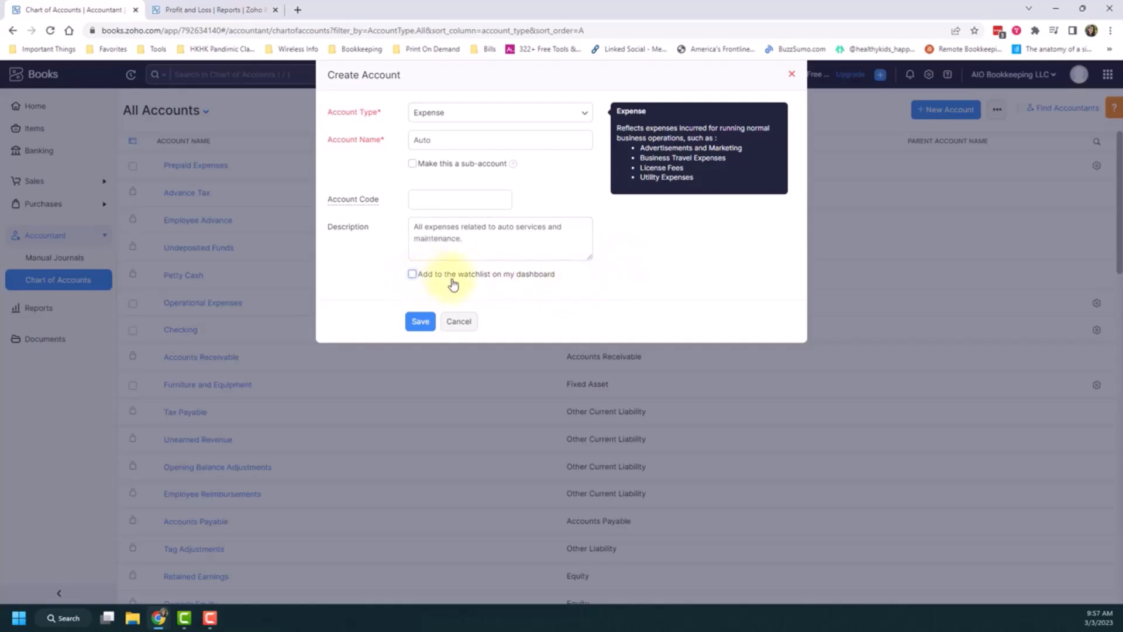
mouse_move(501, 278)
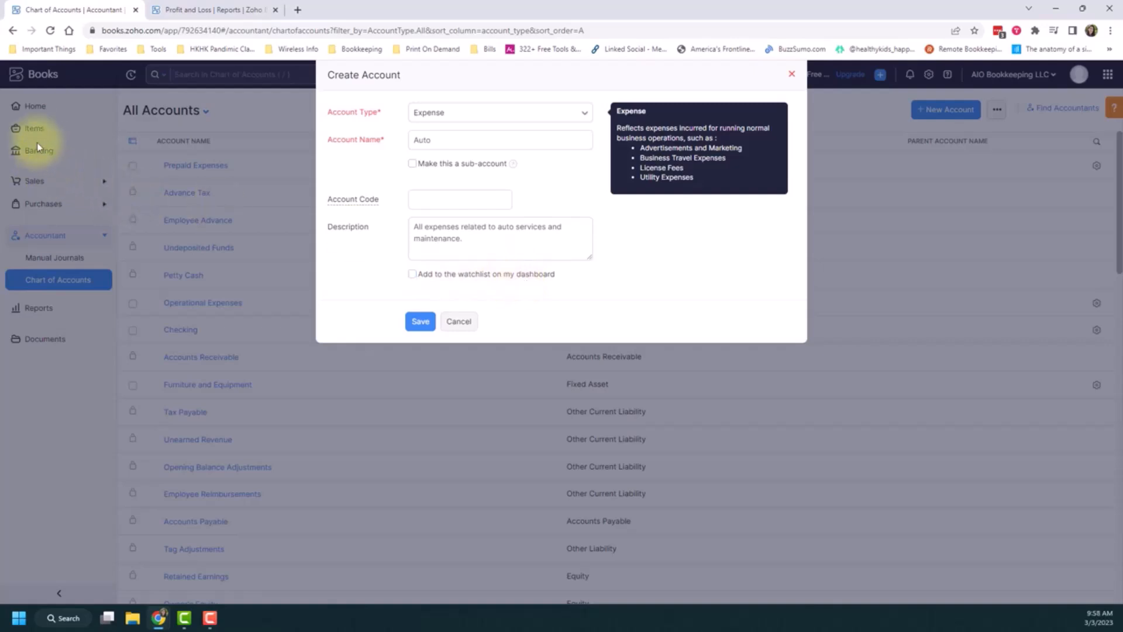
left_click(499, 237)
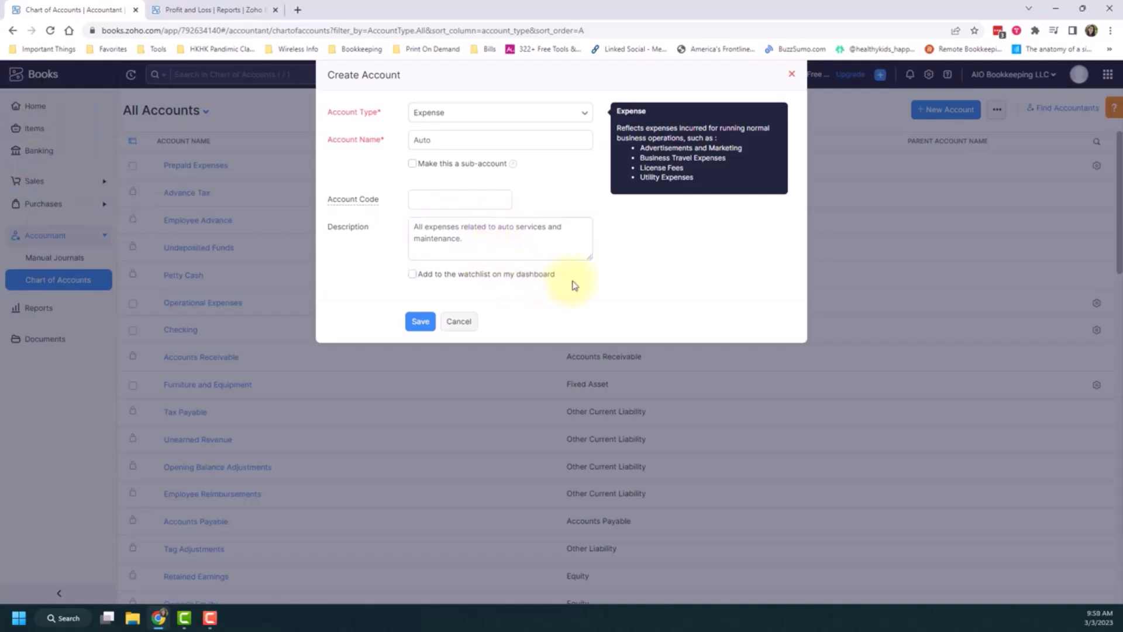
left_click(420, 321)
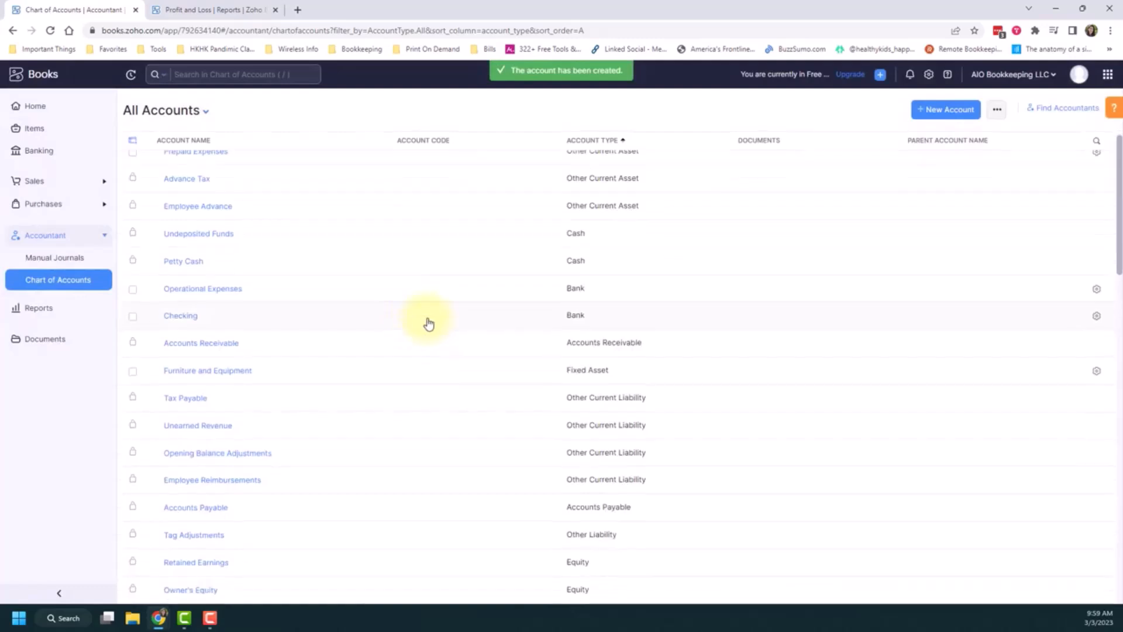
Open the Auto account's detail page showing its $0.00 closing balance
scroll("down", 3)
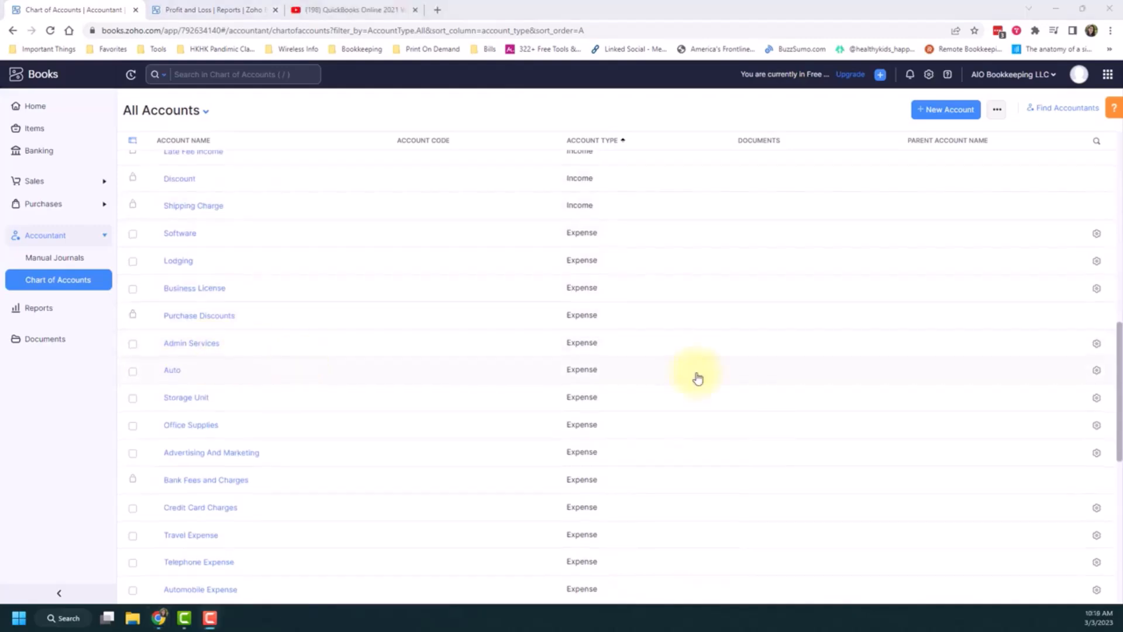
mouse_move(496, 378)
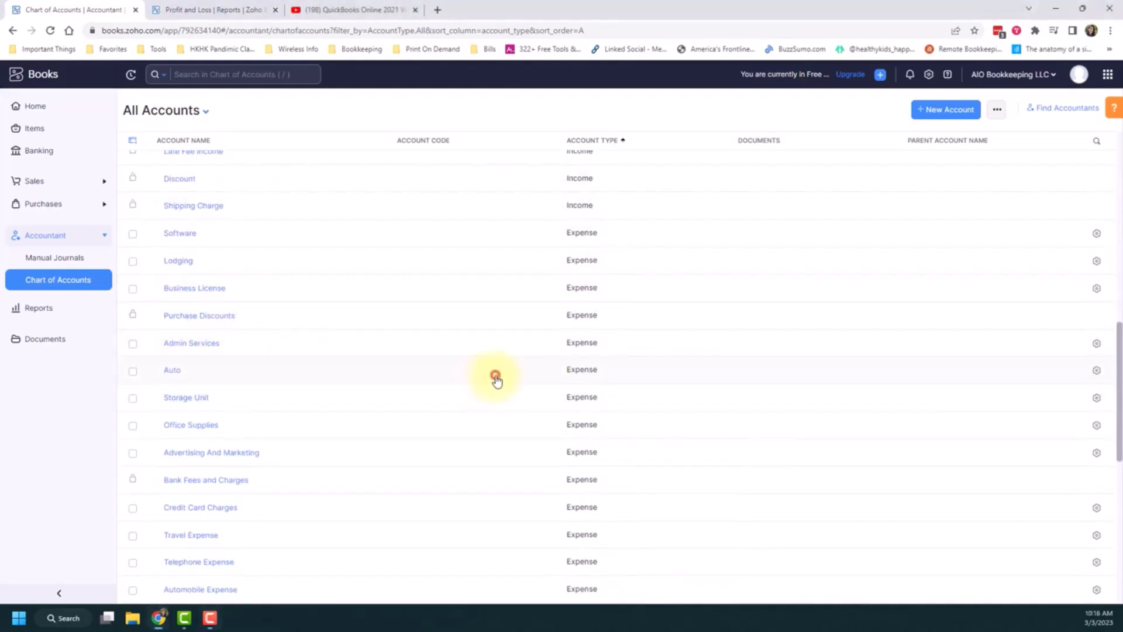
left_click(172, 369)
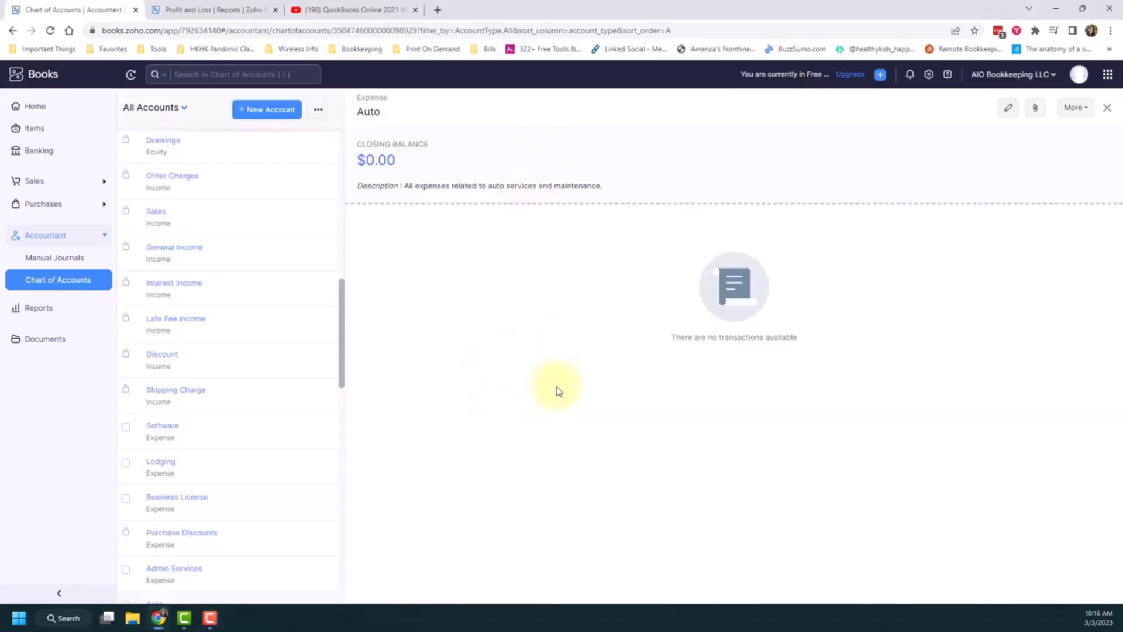
mouse_move(562, 384)
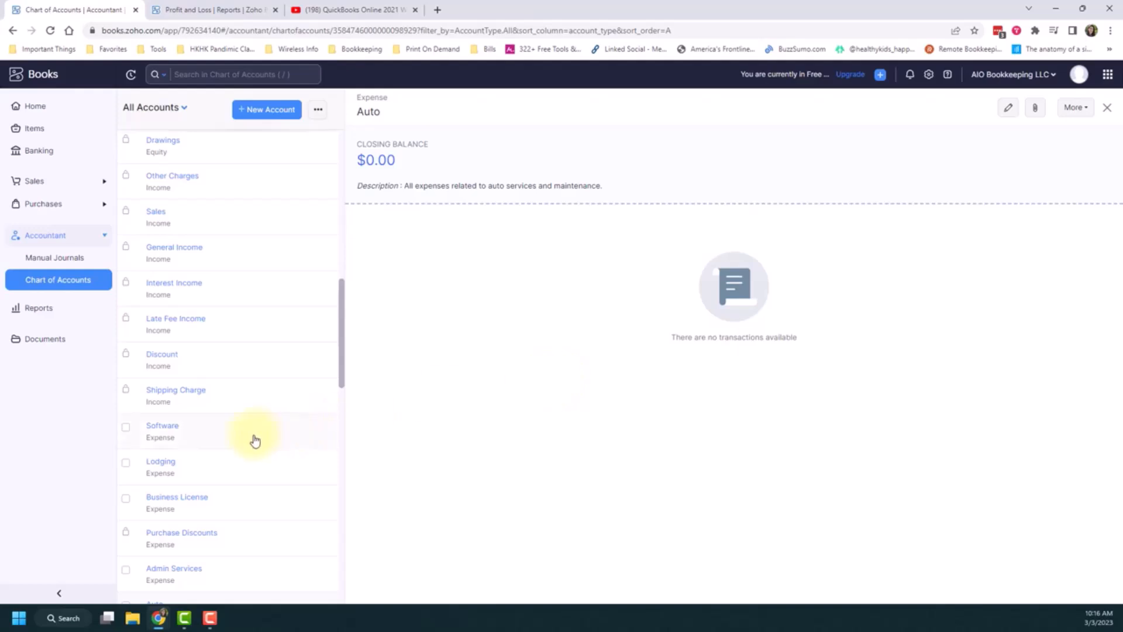
View the Software account's $3,461.00 balance and transaction report, then go back
left_click(162, 430)
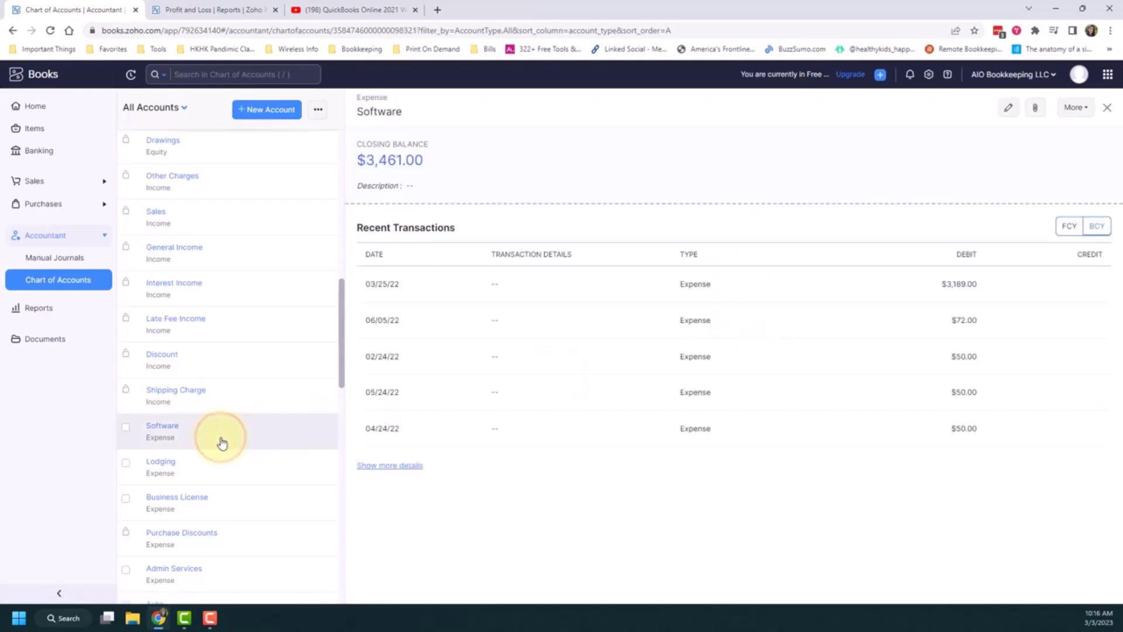
mouse_move(529, 451)
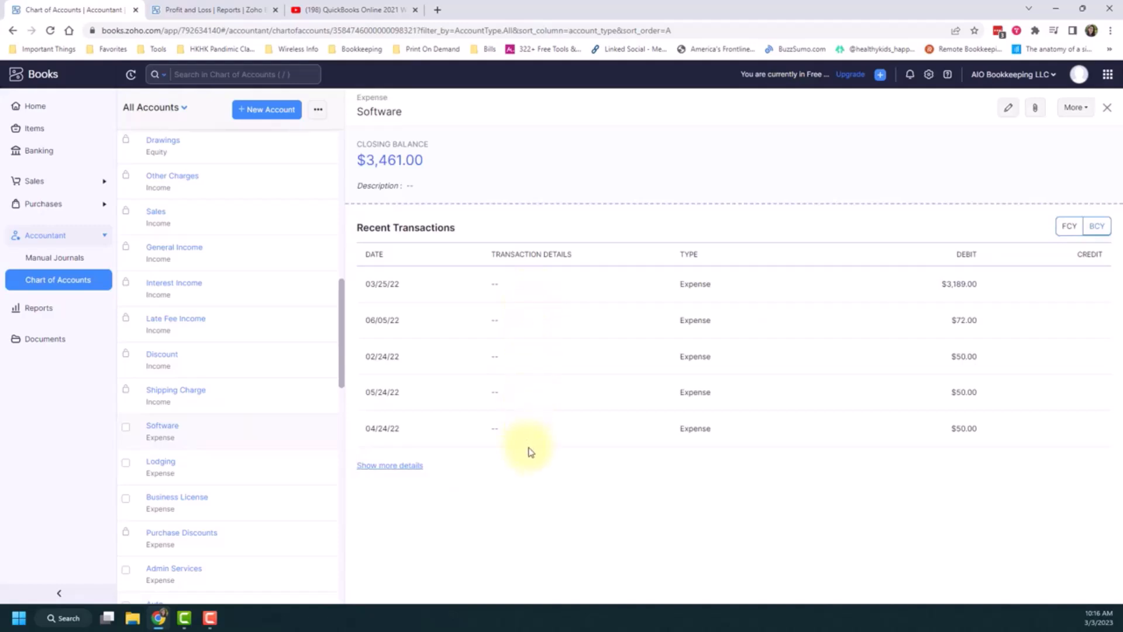
mouse_move(539, 363)
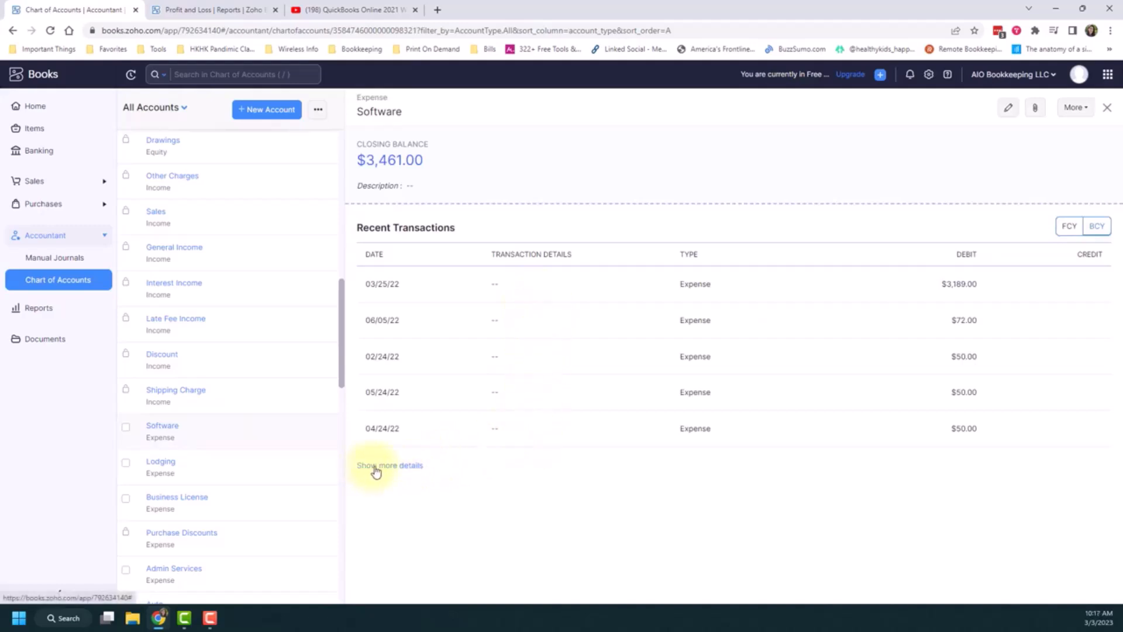
left_click(388, 465)
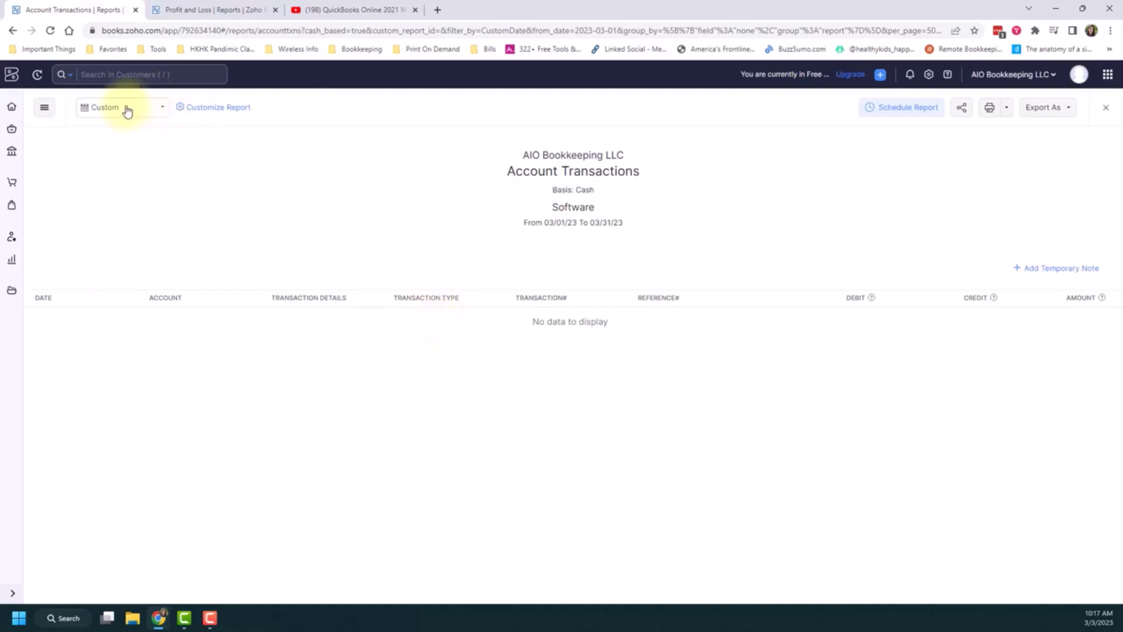
mouse_move(344, 215)
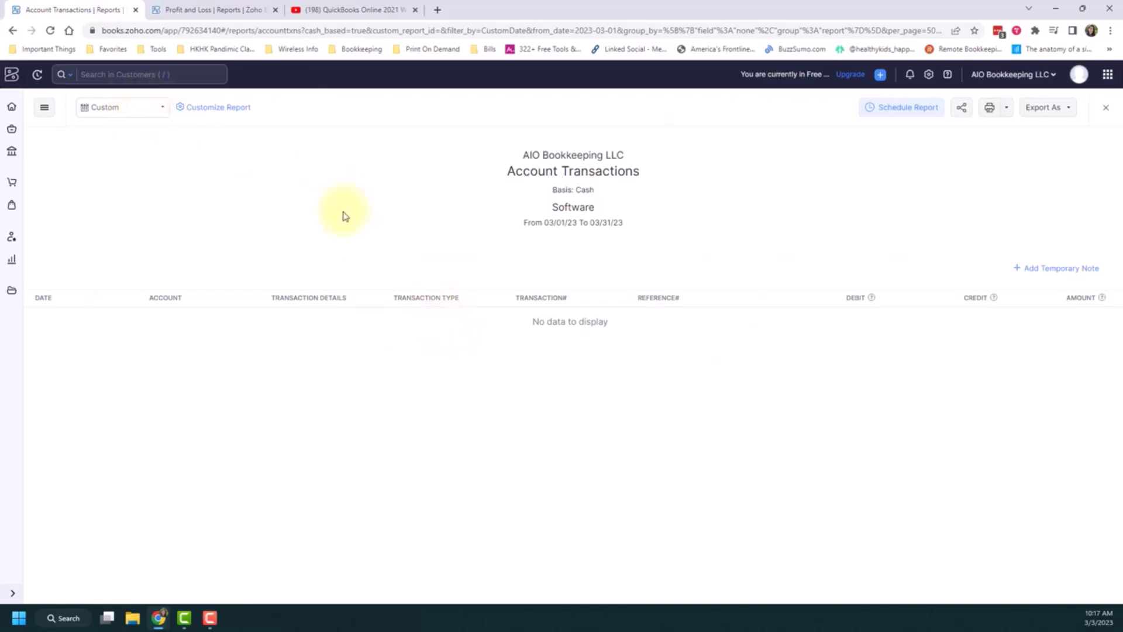
left_click(10, 30)
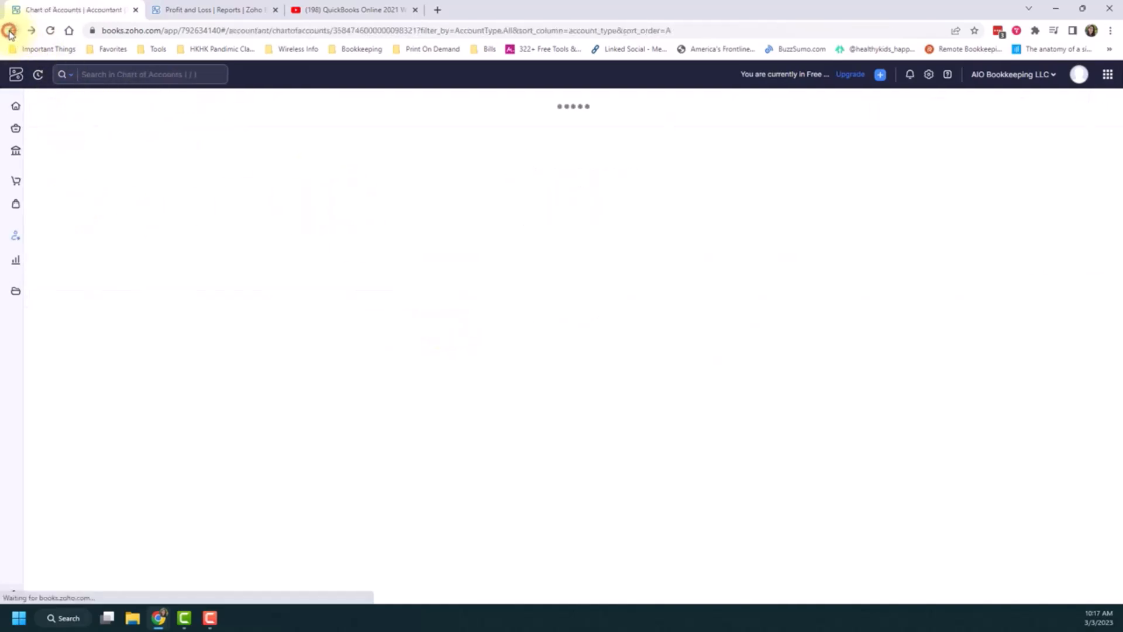